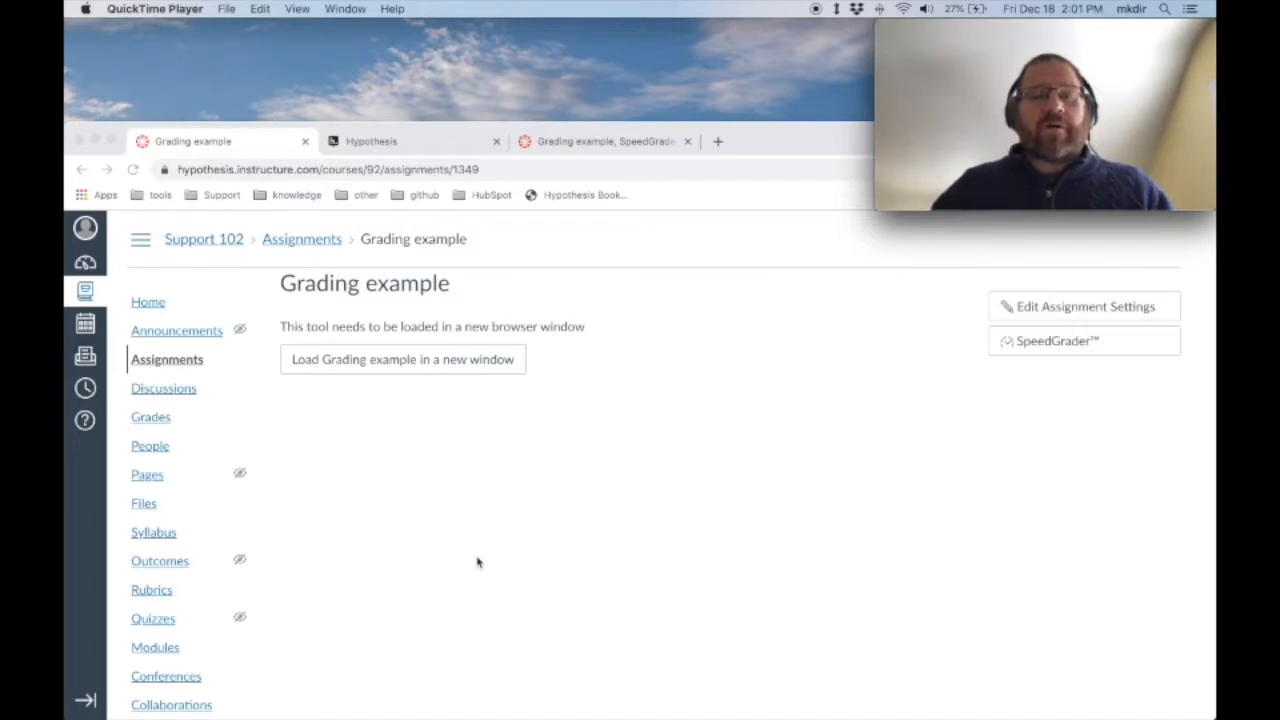
pyautogui.moveTo(404, 532)
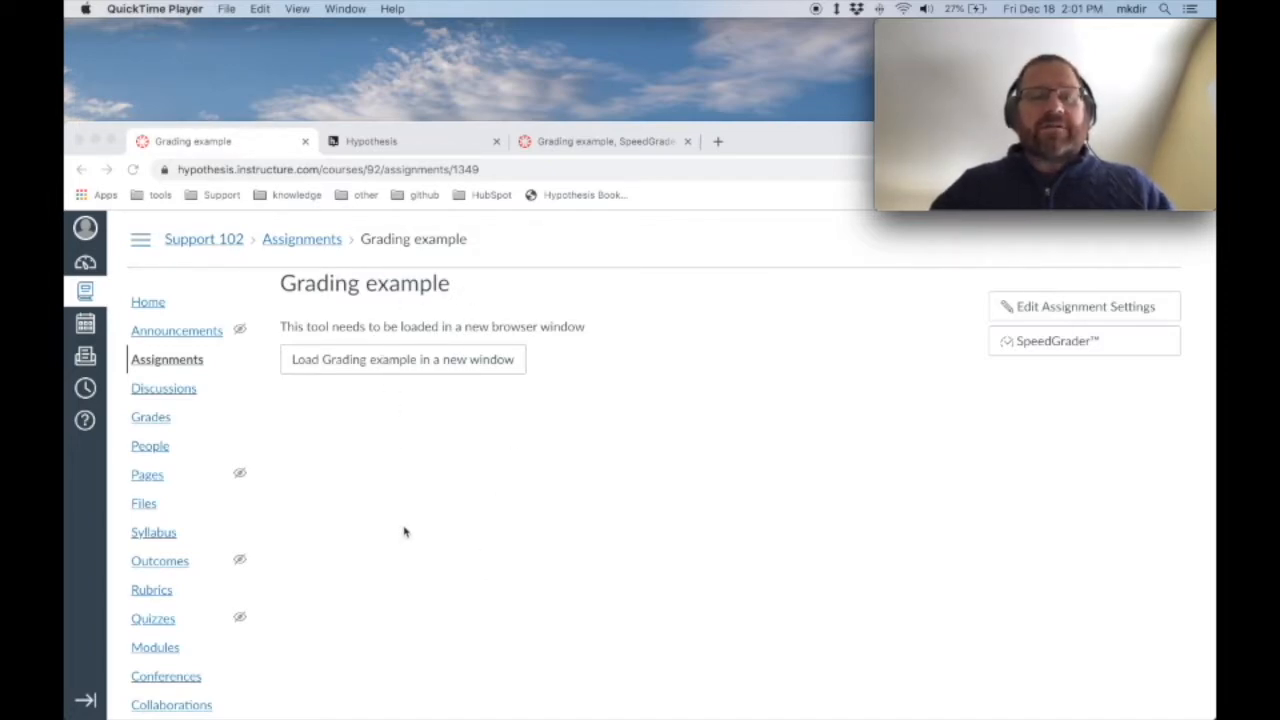
# - Switch to the browser tab showing the reading with Hypothesis annotations
pyautogui.click(402, 360)
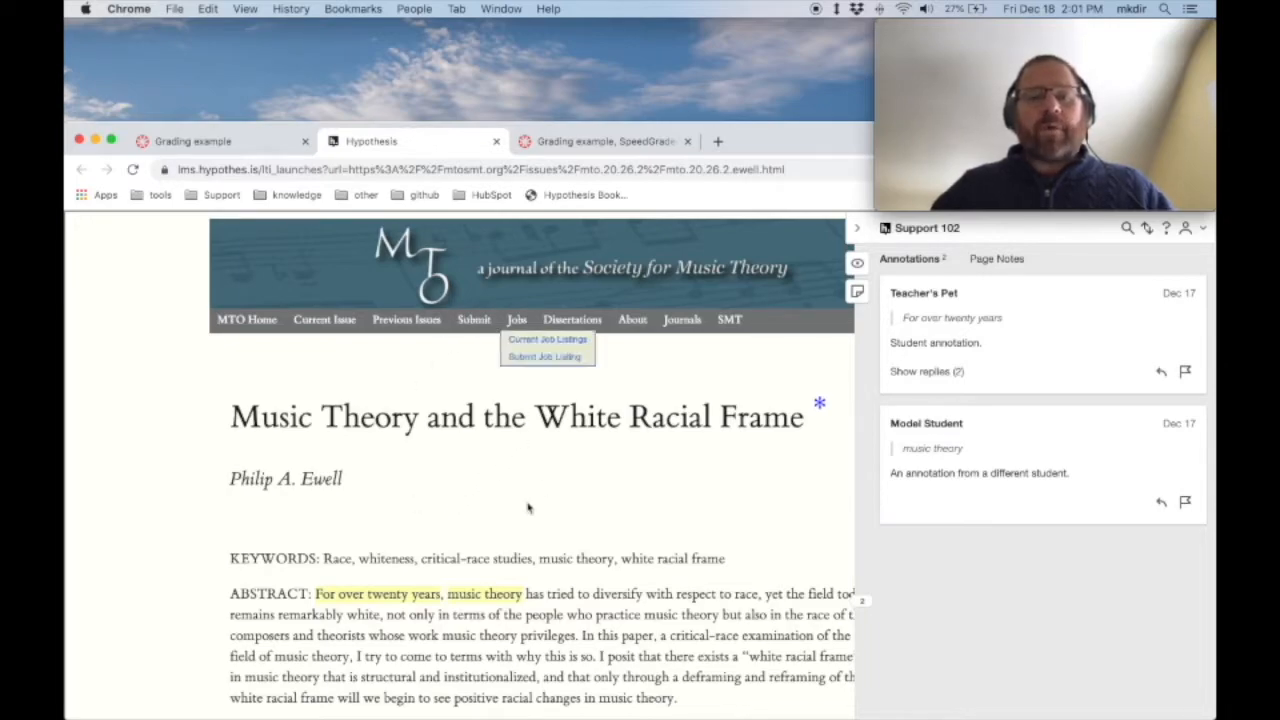
pyautogui.moveTo(1010, 360)
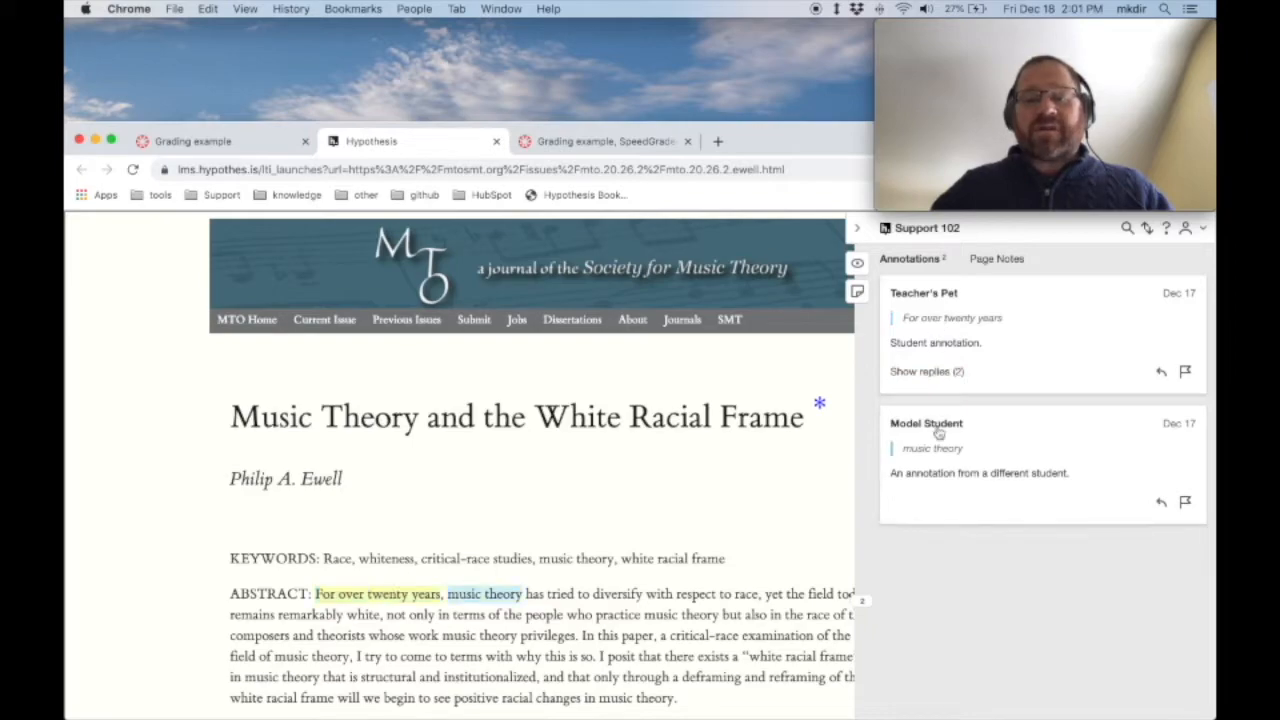
# - Expand the two replies on the first annotation, then return to the Canvas assignment page
pyautogui.click(920, 370)
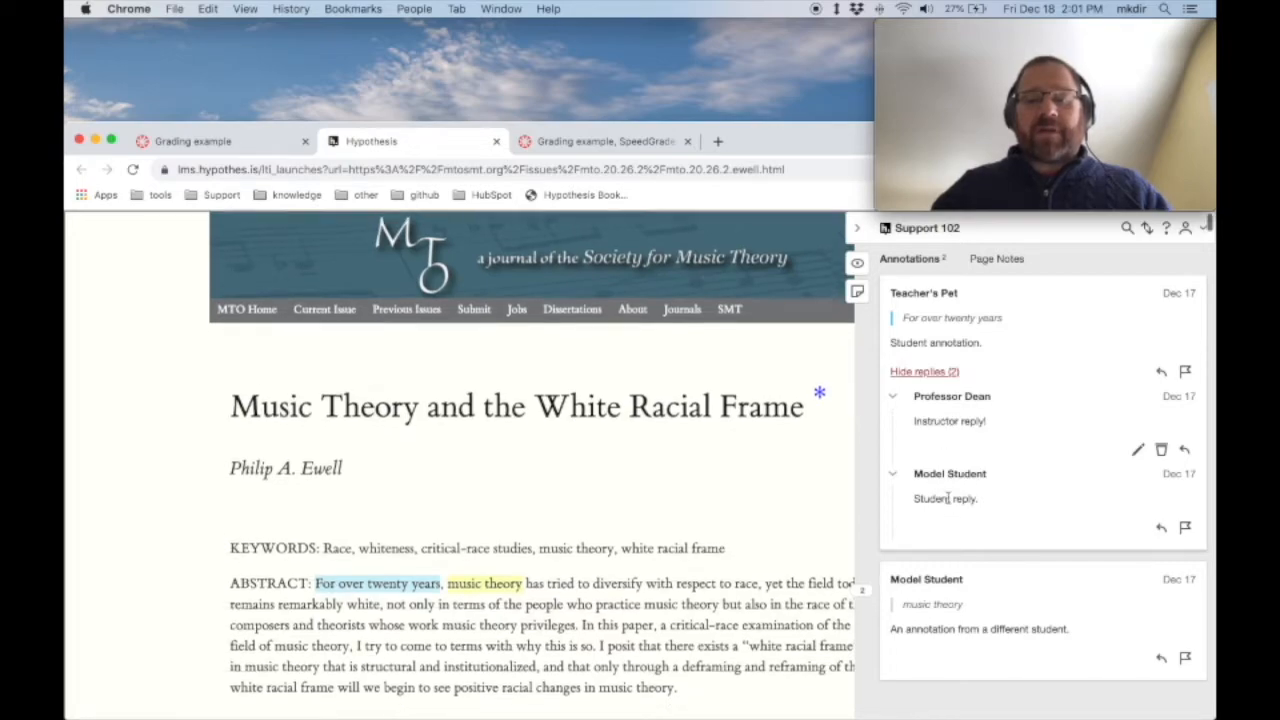
pyautogui.scroll(-3)
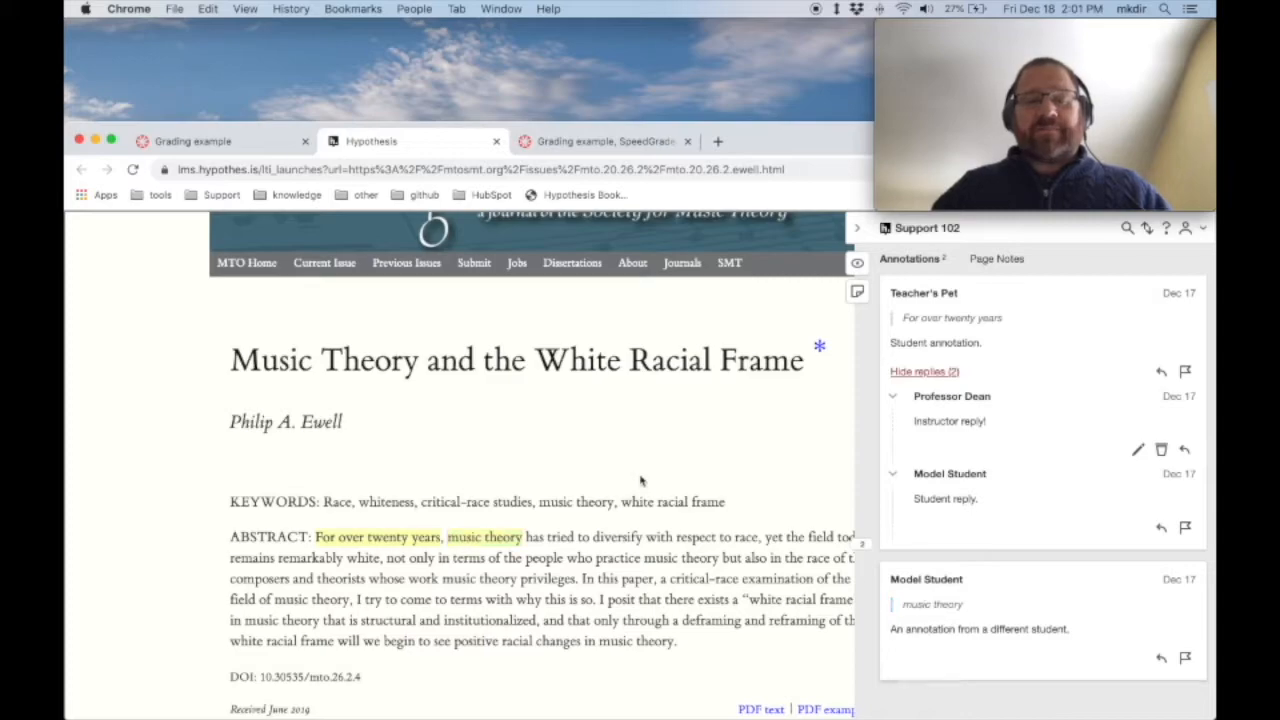
pyautogui.click(220, 140)
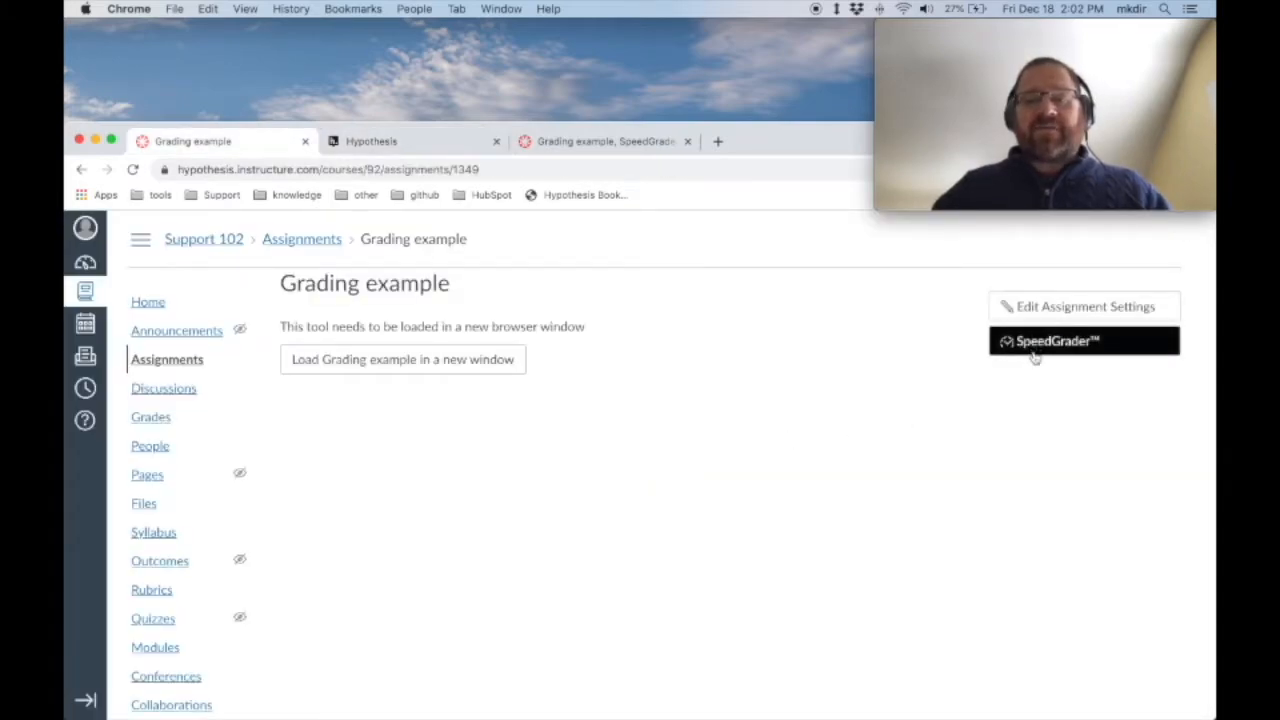
# - Launch SpeedGrader for the Grading example assignment, landing on Teacher's Pet
pyautogui.click(1084, 340)
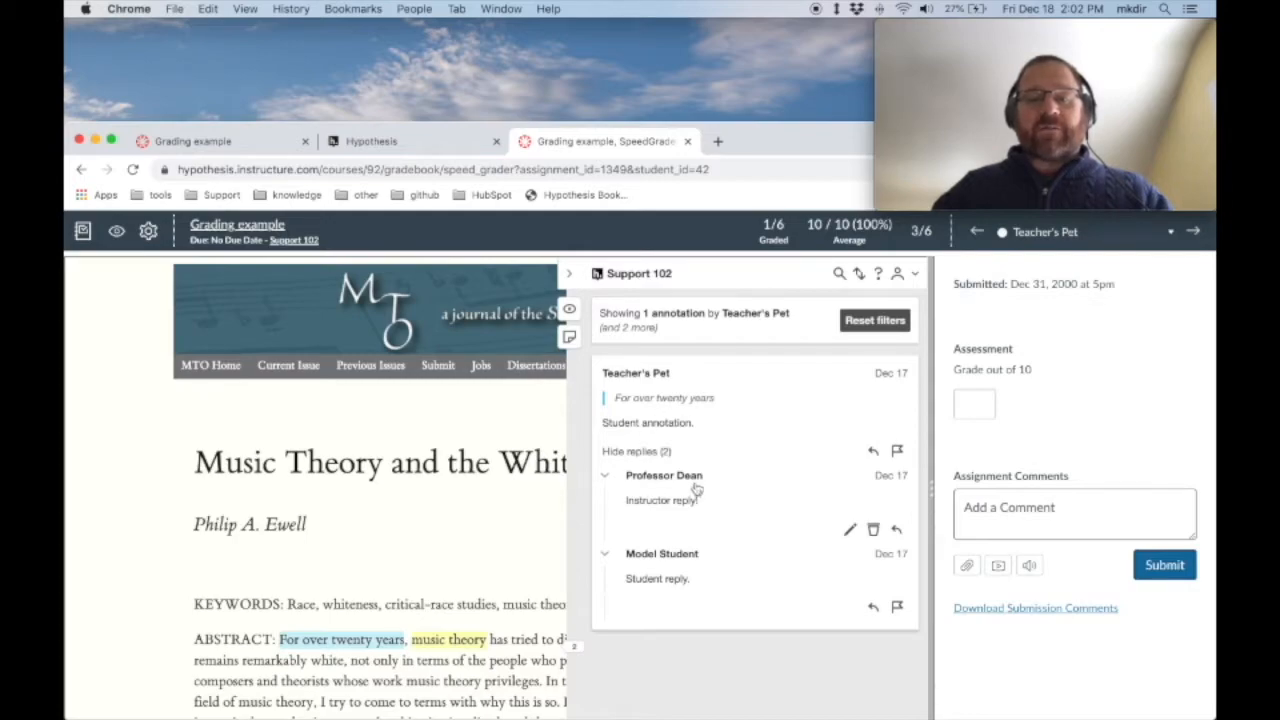
pyautogui.click(874, 320)
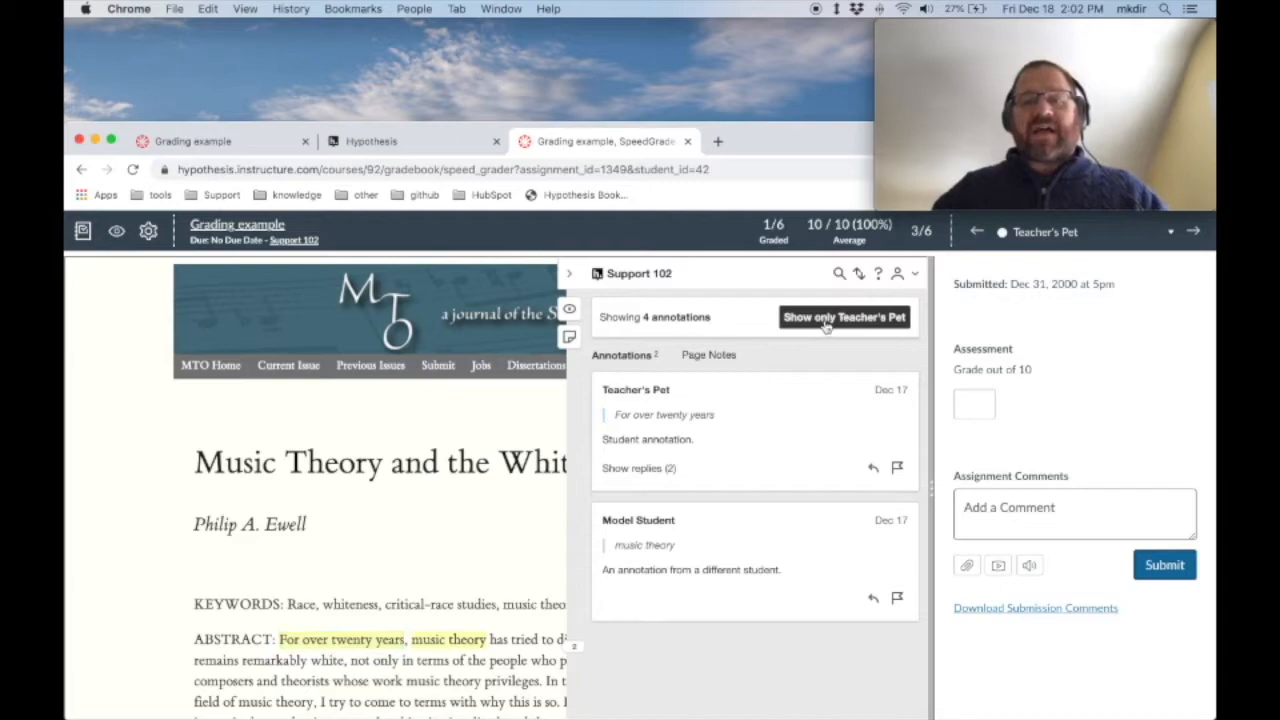
pyautogui.click(844, 316)
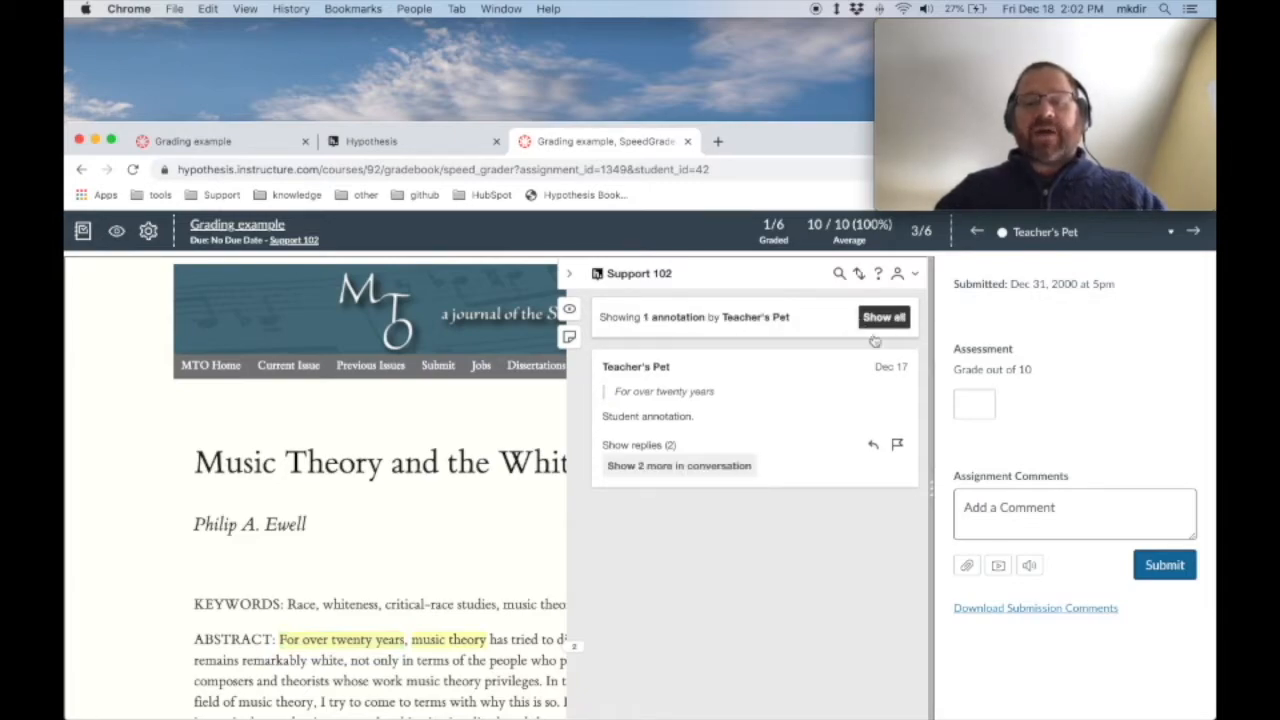
pyautogui.click(974, 404)
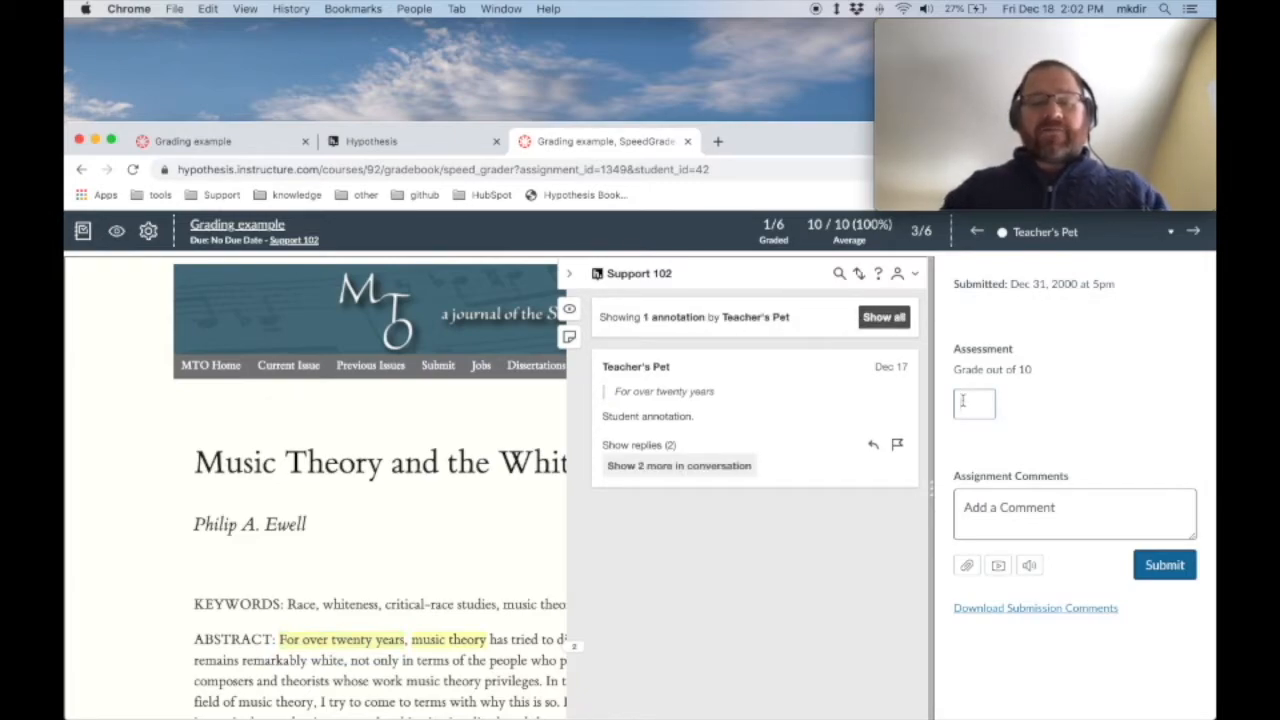
# - Grade Teacher's Pet 10 out of 10 and bring up the student list
pyautogui.write('10')
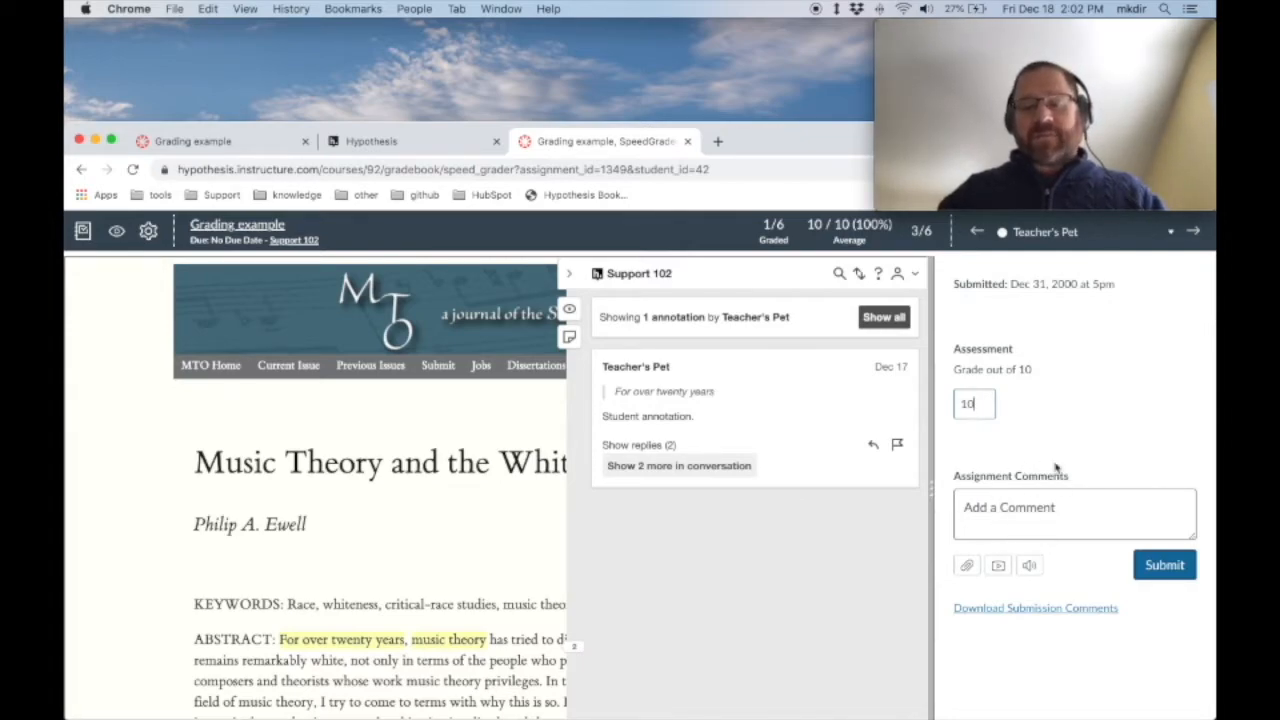
pyautogui.click(1164, 564)
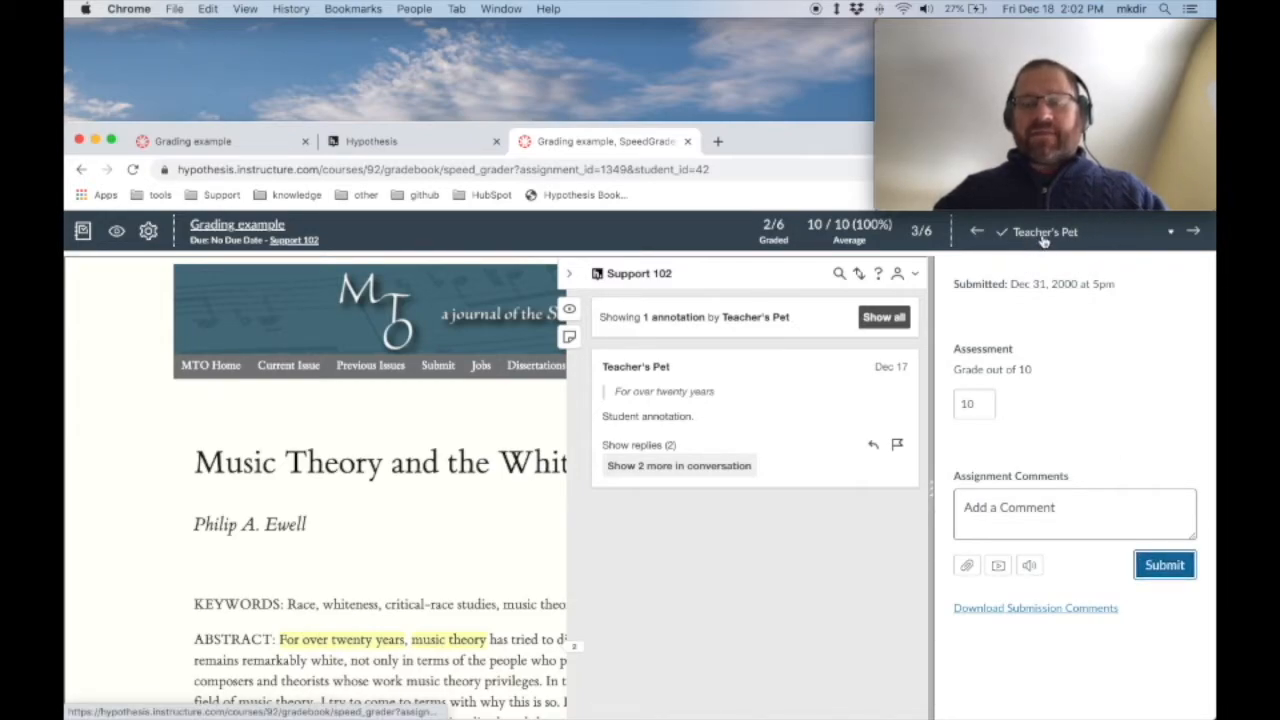
pyautogui.click(1080, 232)
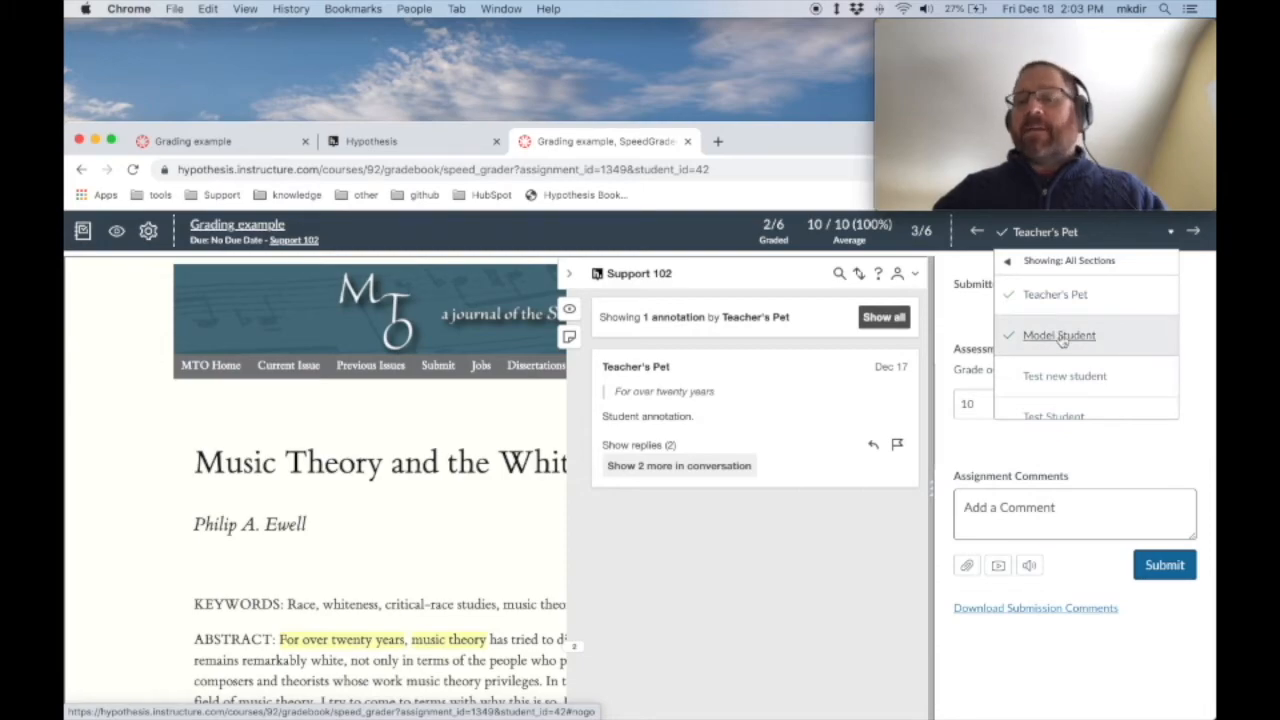
# - Move to Model Student, already graded 10, toggling between all annotations and only theirs
pyautogui.click(1058, 336)
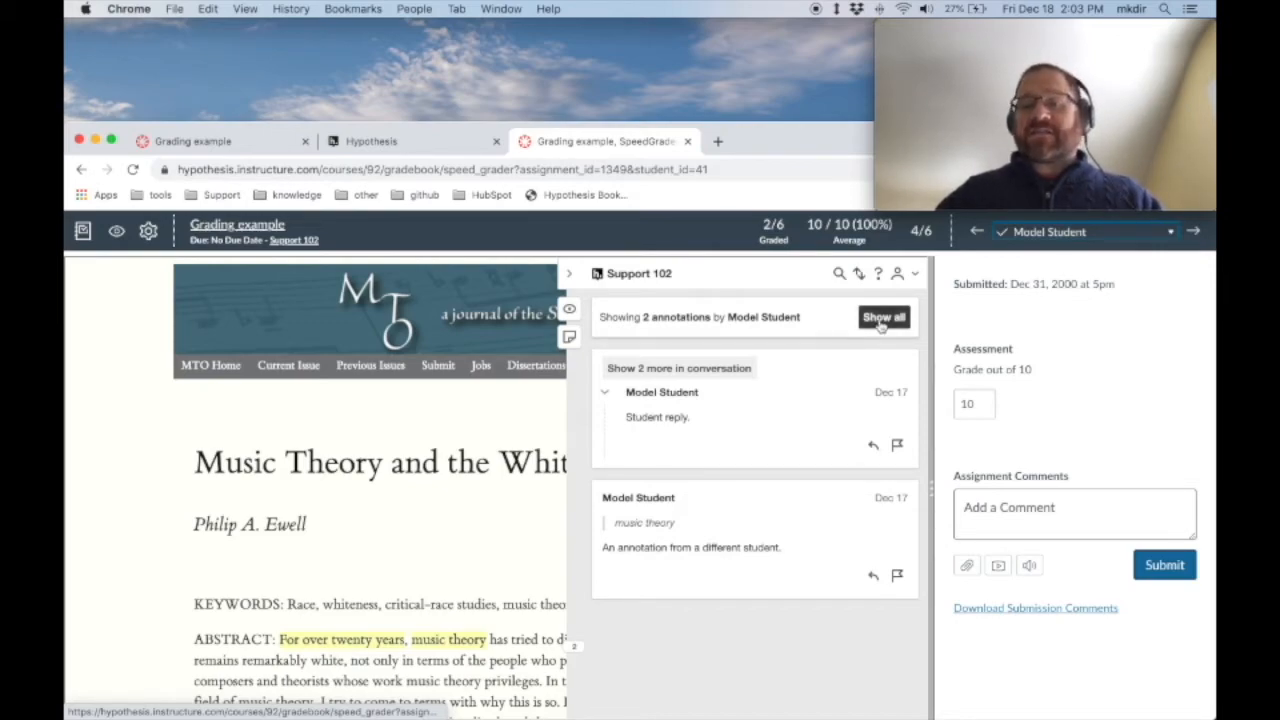
pyautogui.click(884, 316)
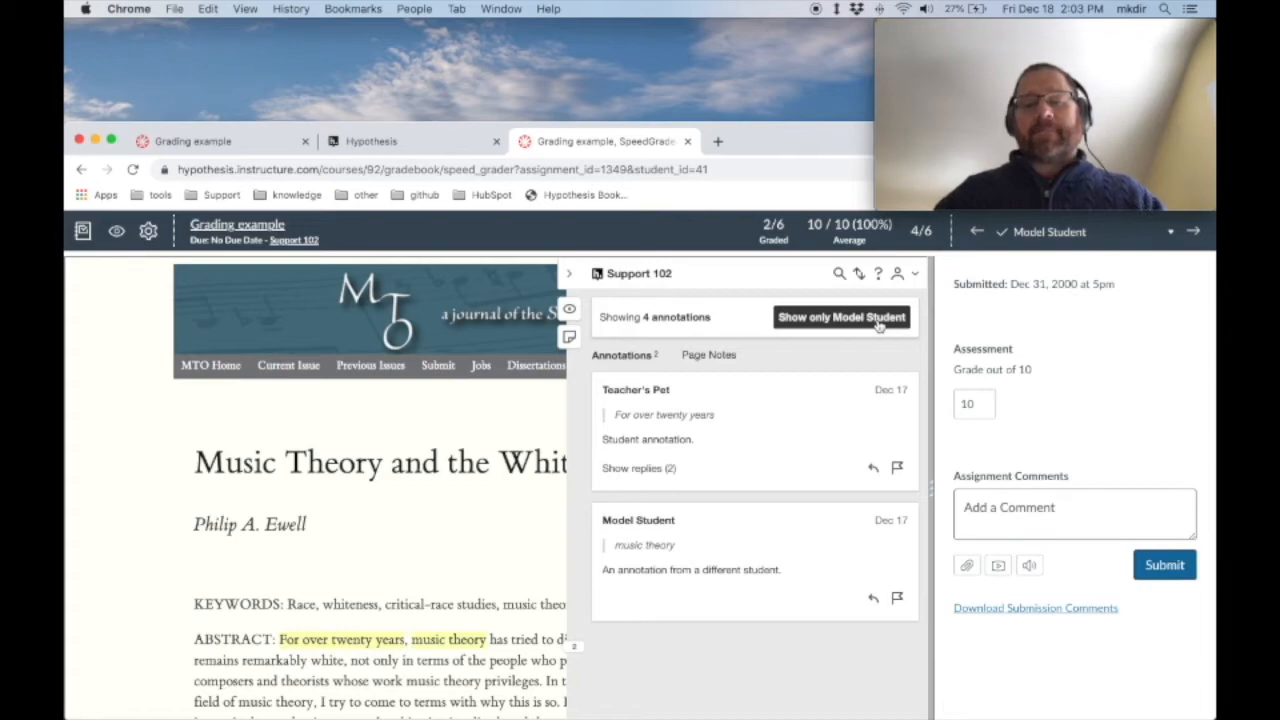
pyautogui.click(840, 316)
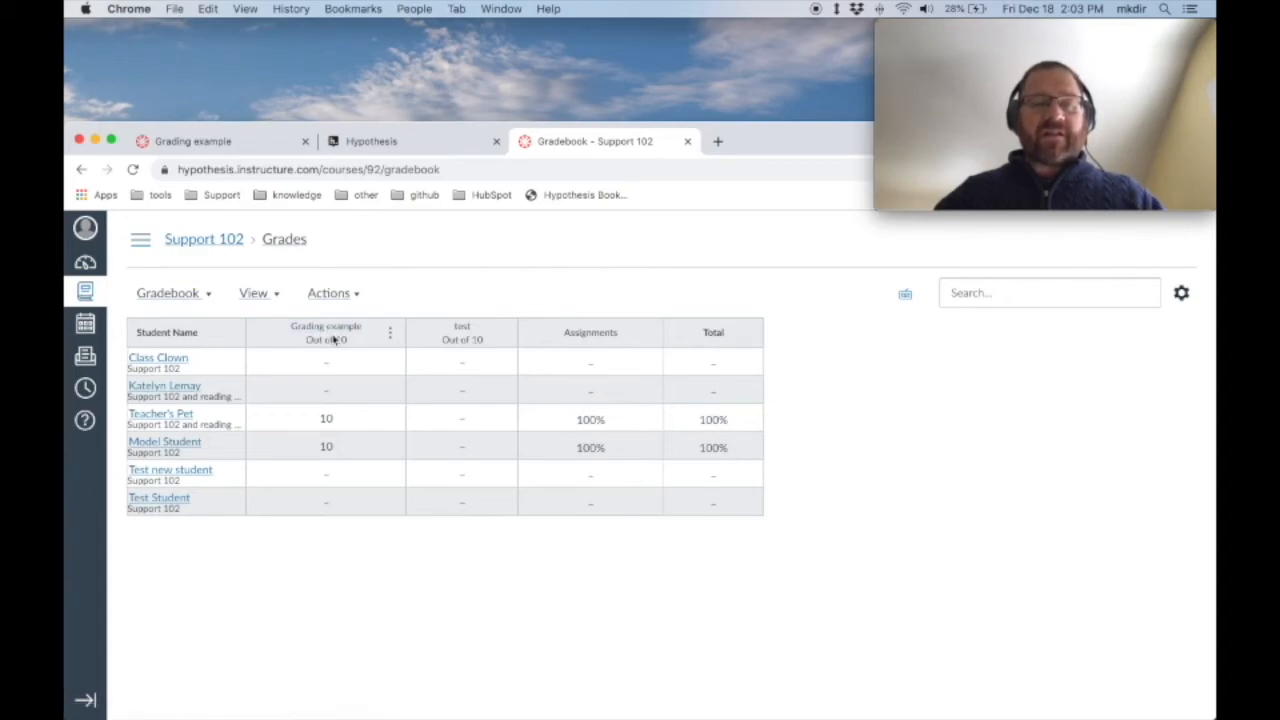
# - Reopen SpeedGrader from the Grading example Gradebook column, landing on Class Clown with no submission
pyautogui.click(390, 332)
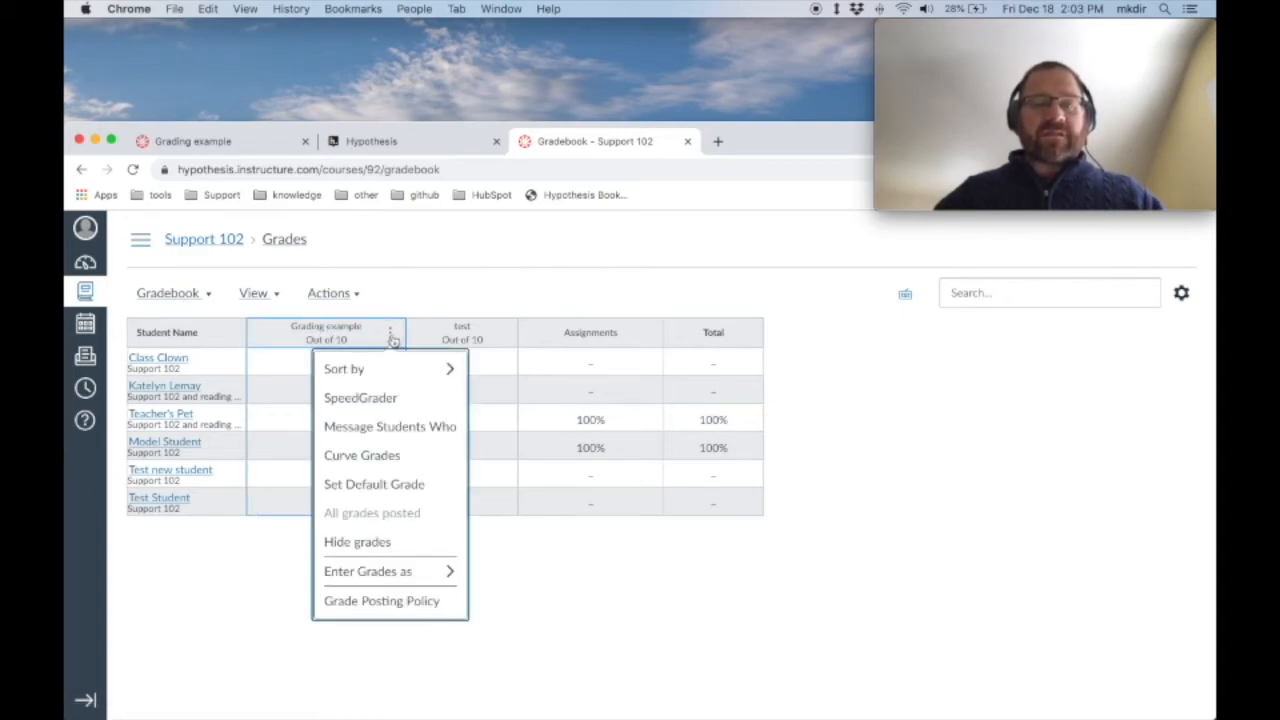
pyautogui.moveTo(390, 400)
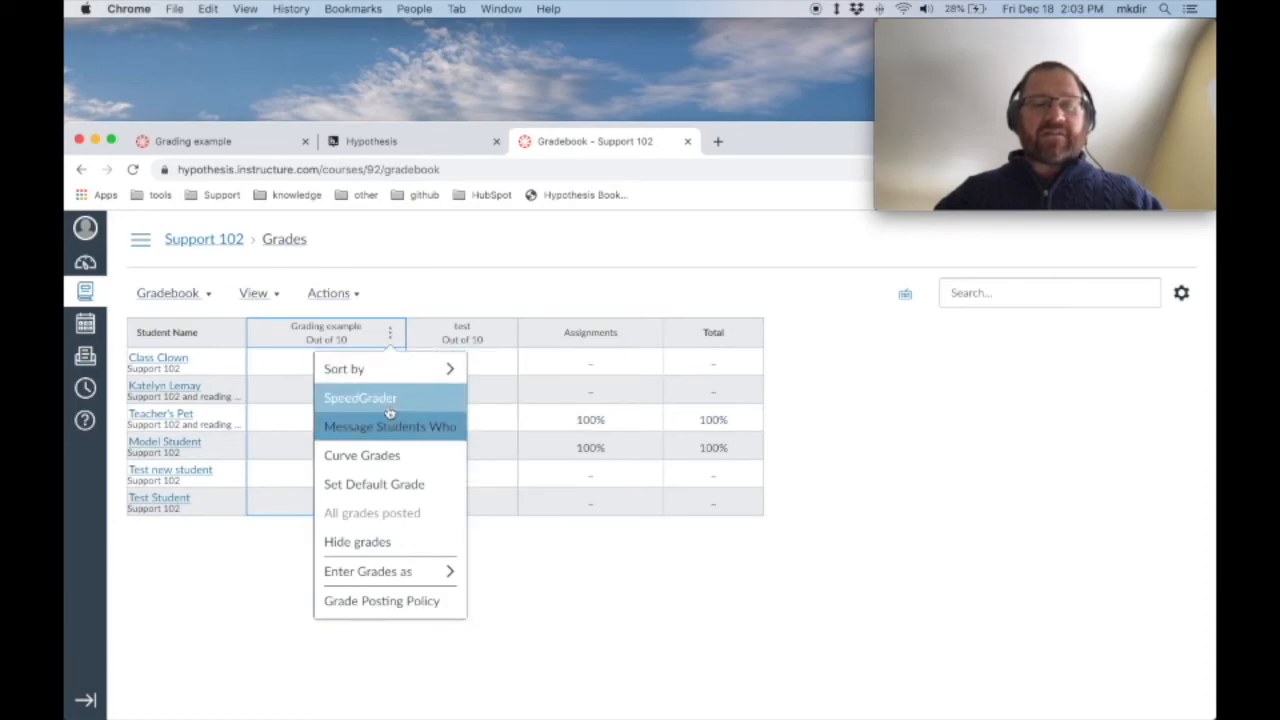
pyautogui.click(360, 396)
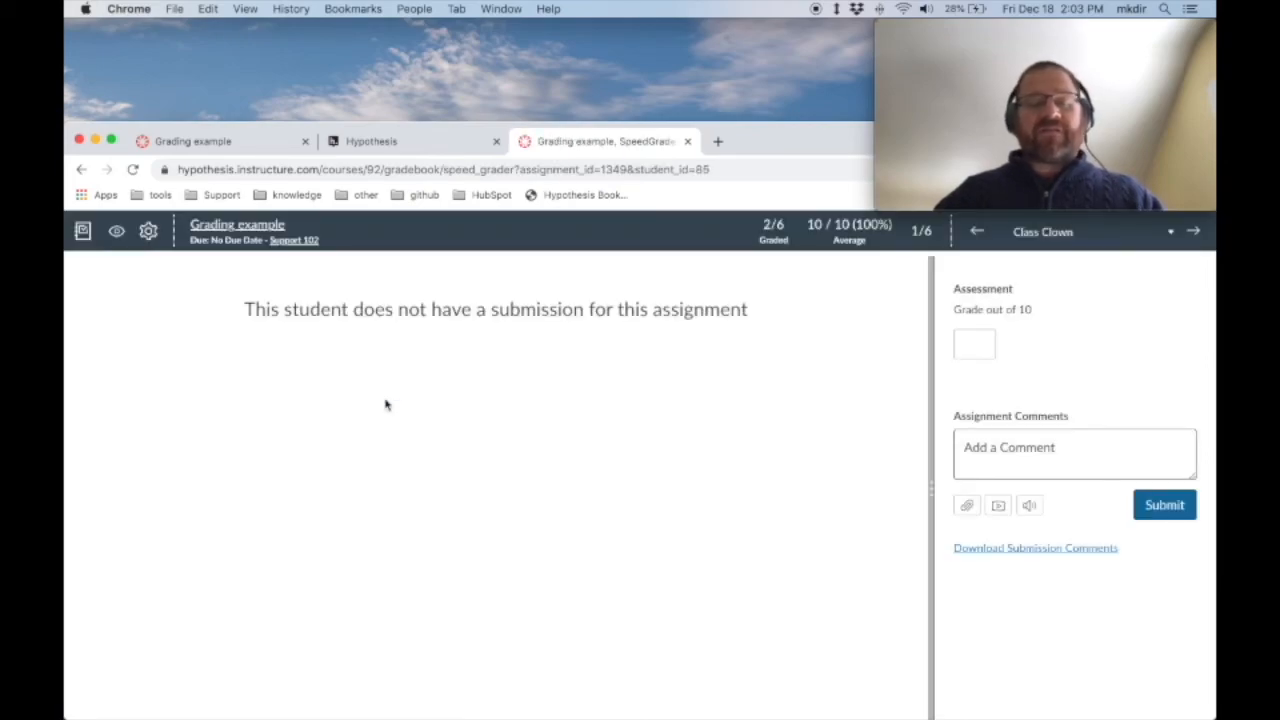